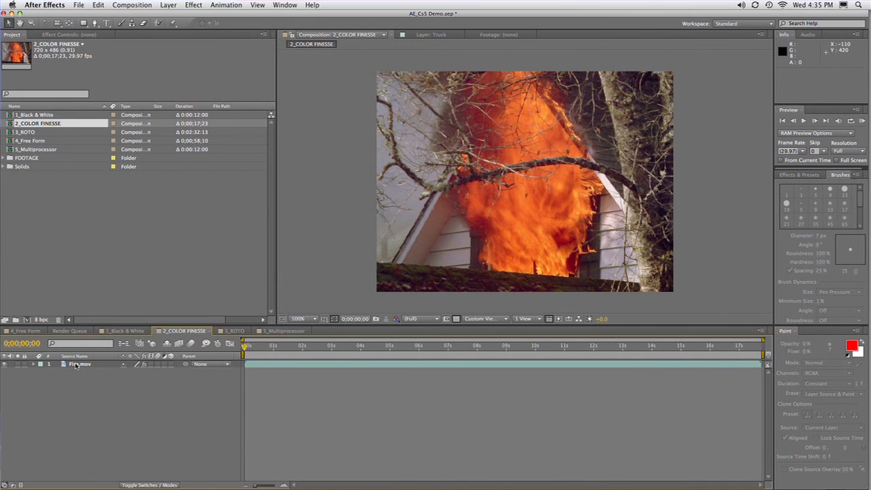
# Select Fire.mov, add an adjustment layer and apply Synthetic Aperture > SA Color Finesse 3 to it.
pyautogui.click(81, 364)
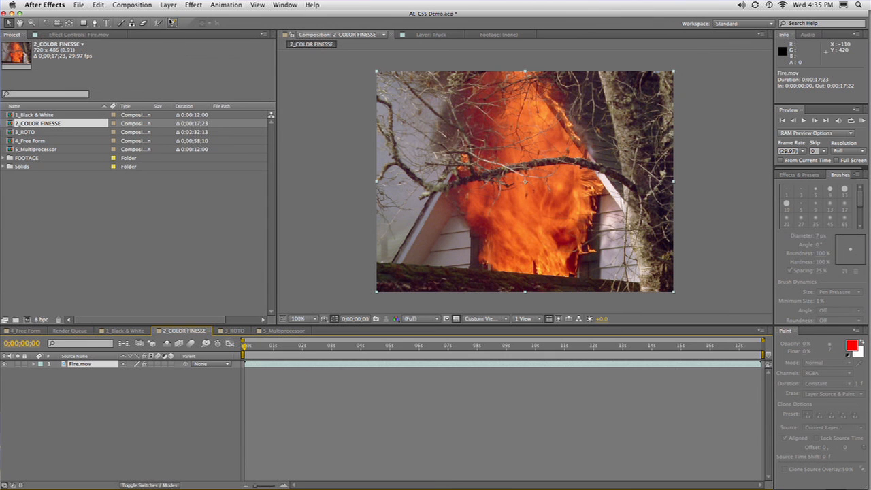
pyautogui.click(169, 6)
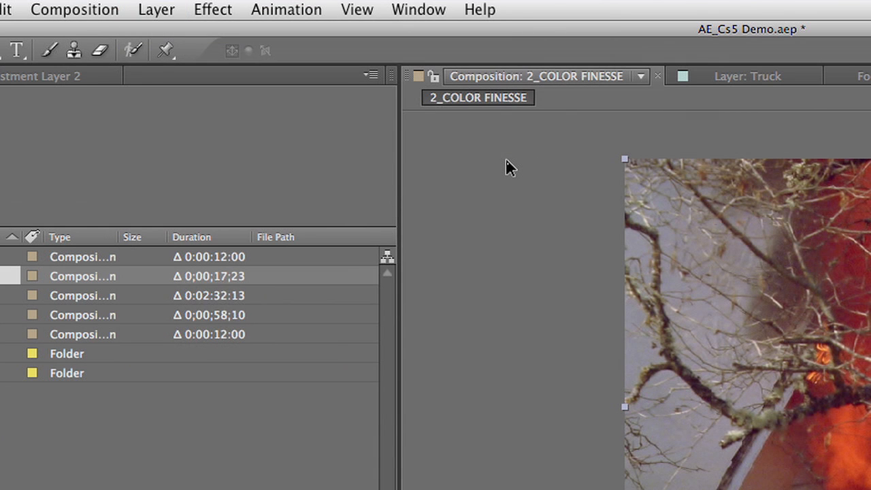
pyautogui.click(213, 8)
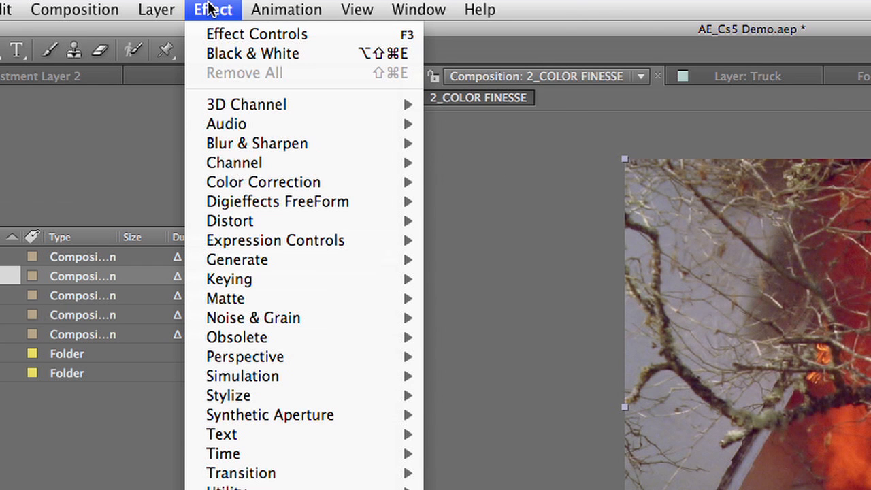
pyautogui.moveTo(384, 427)
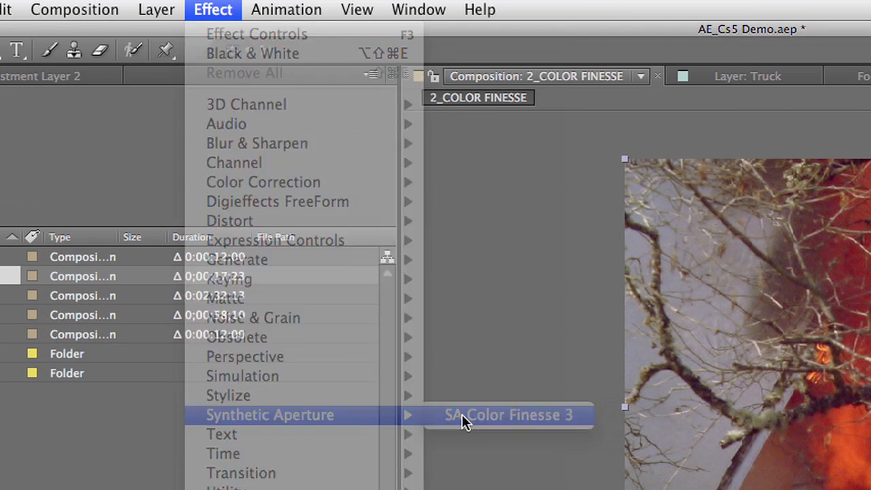
pyautogui.click(507, 415)
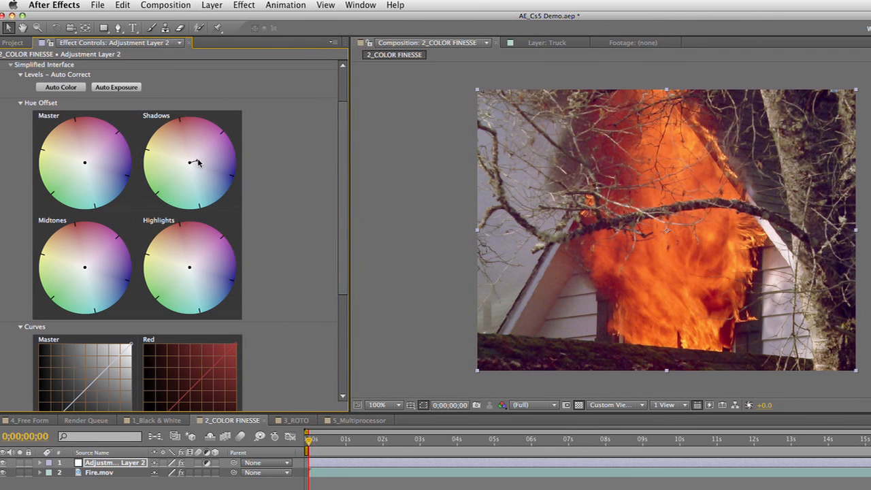
# Push the Shadows and Midtones hue offset wheels toward blue for a cooler cast.
pyautogui.moveTo(196, 163); pyautogui.dragTo(201, 170)
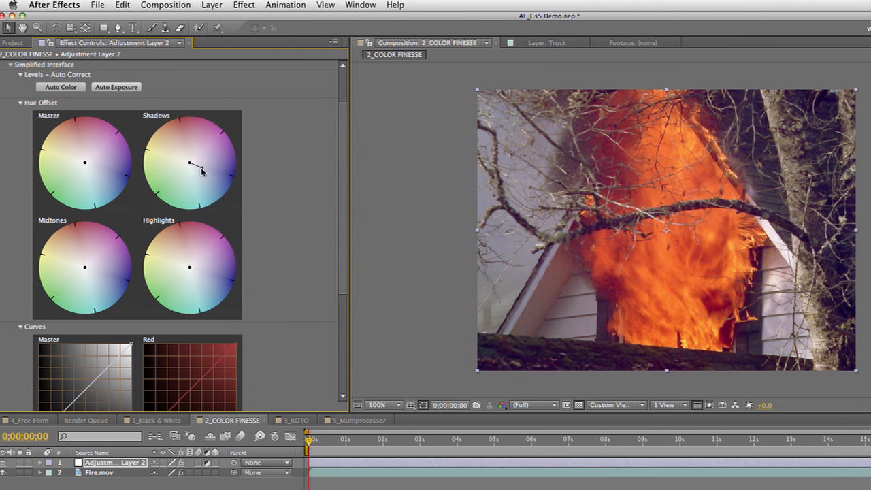
pyautogui.moveTo(203, 172); pyautogui.dragTo(183, 183)
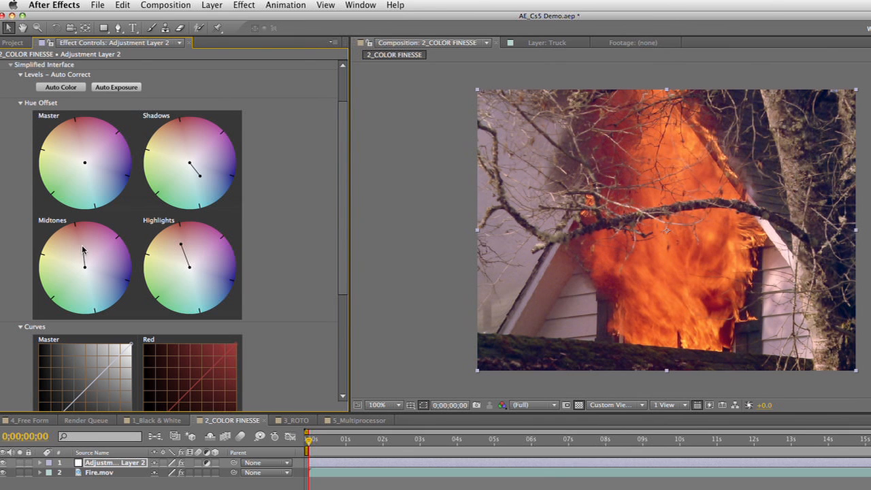
pyautogui.moveTo(84, 261); pyautogui.dragTo(98, 273)
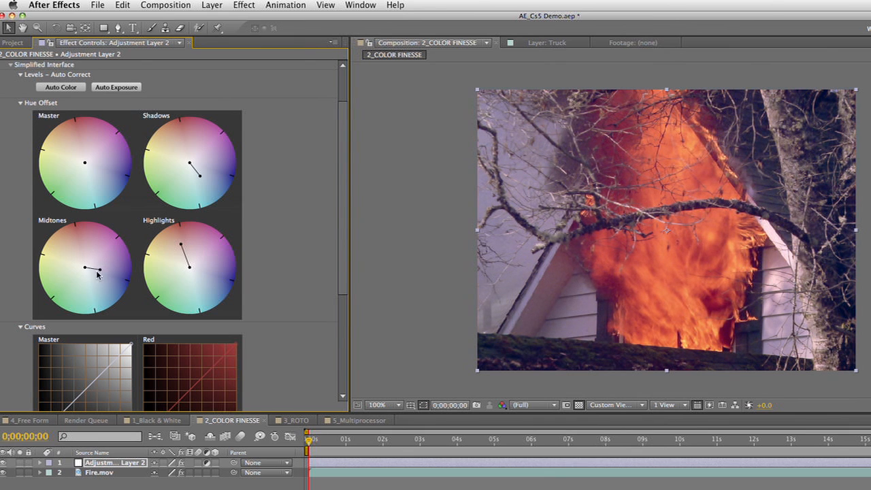
pyautogui.moveTo(99, 271); pyautogui.dragTo(84, 271)
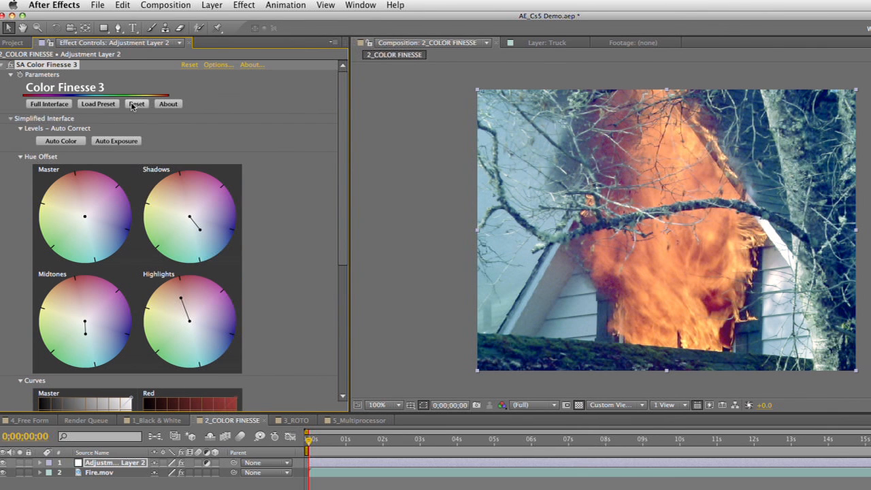
# Reset the Color Finesse corrections and cancel out of the Load Correction Settings dialog.
pyautogui.click(136, 103)
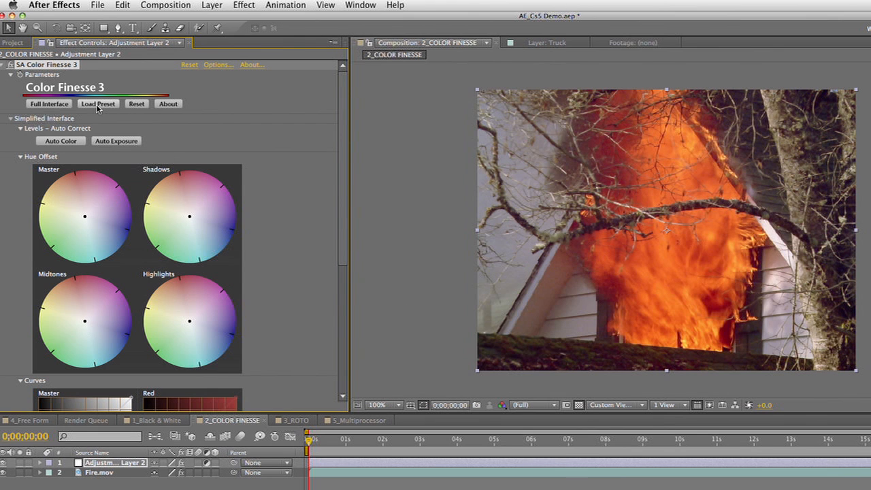
pyautogui.click(98, 104)
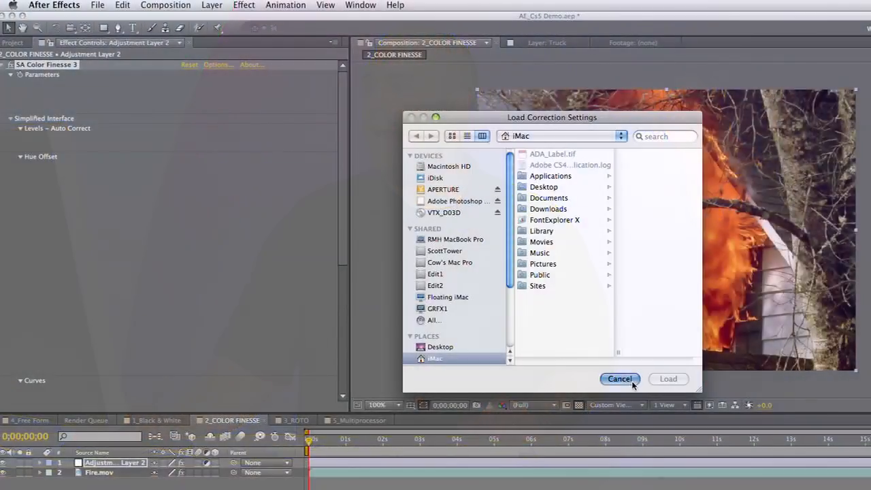
pyautogui.click(619, 379)
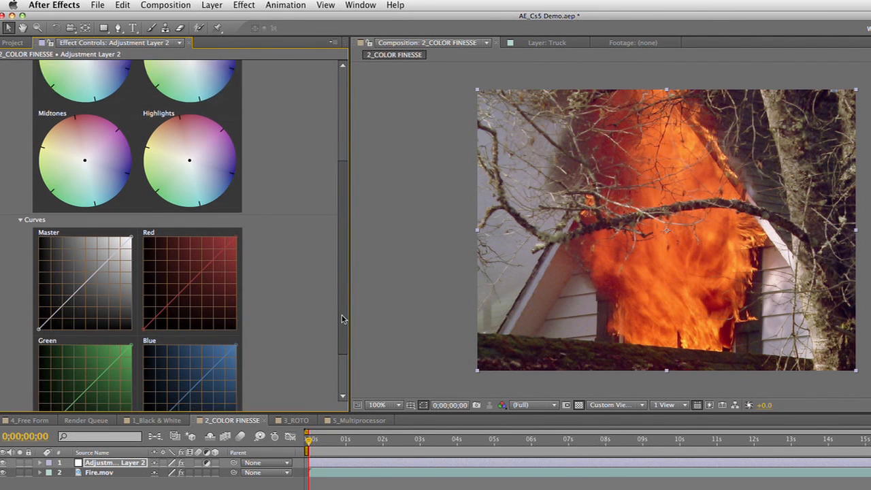
# Add a point on the Curves Master curve and raise it to brighten the image.
pyautogui.scroll(-3)
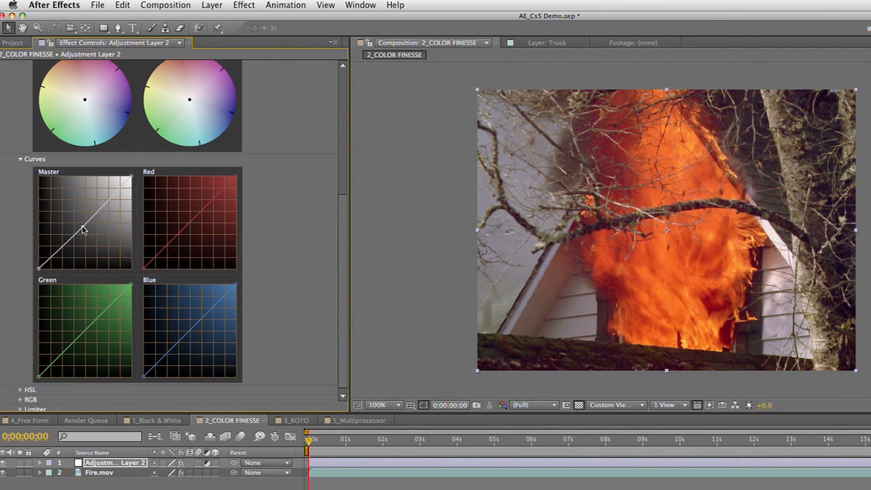
pyautogui.moveTo(86, 231); pyautogui.dragTo(87, 232)
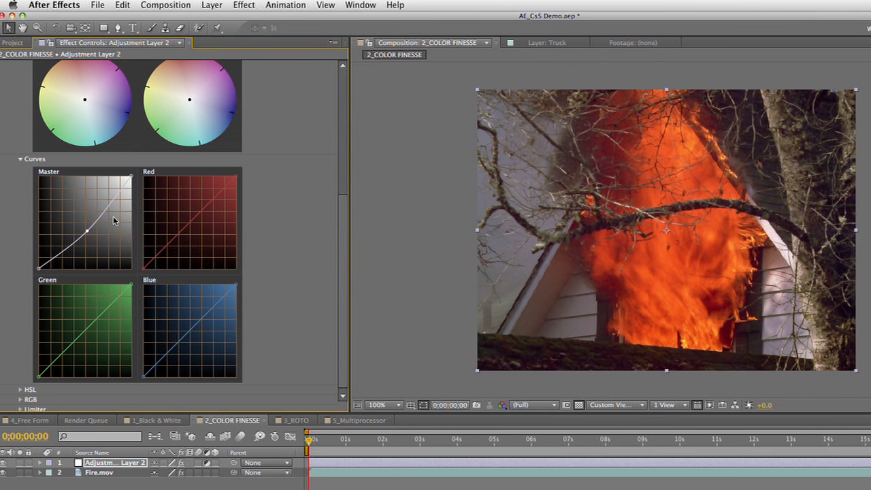
pyautogui.moveTo(114, 221); pyautogui.dragTo(109, 207)
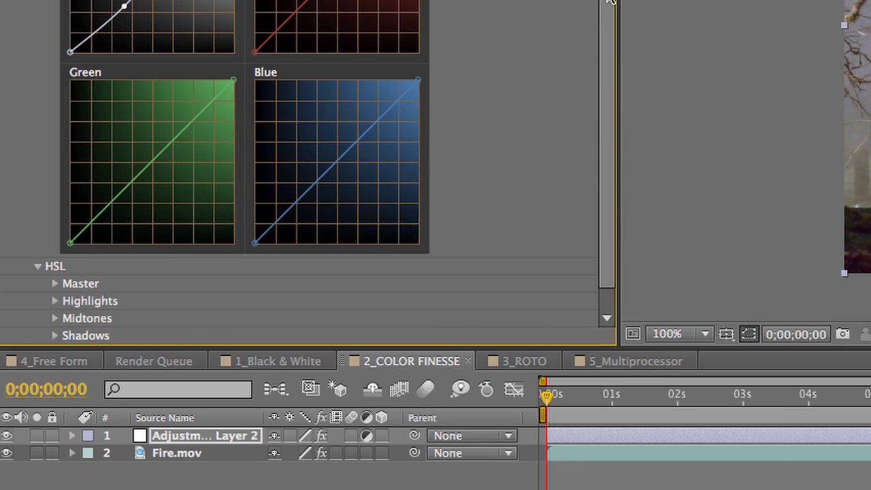
# Expand the Limiter section, then launch the Full Interface of Color Finesse.
pyautogui.scroll(-3)
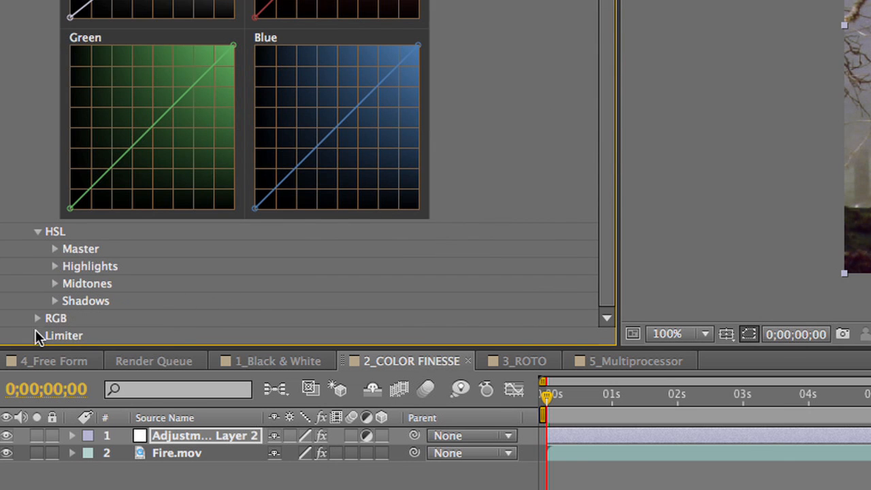
pyautogui.click(38, 335)
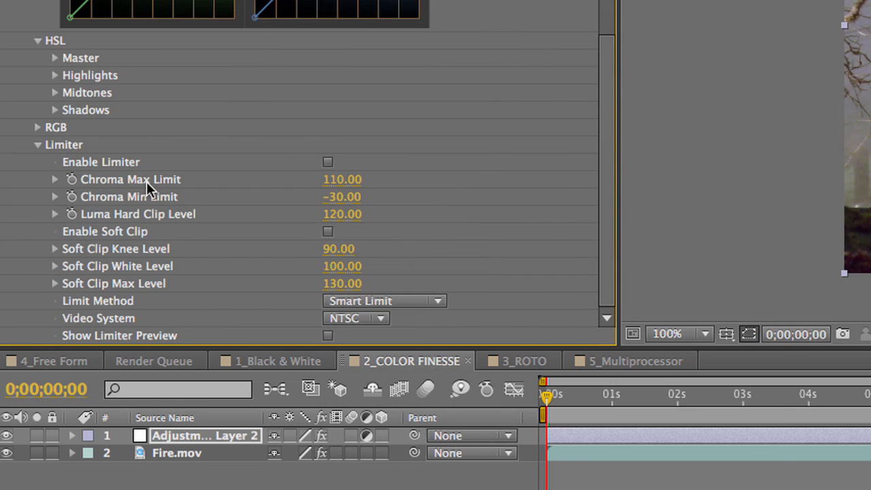
pyautogui.moveTo(120, 227)
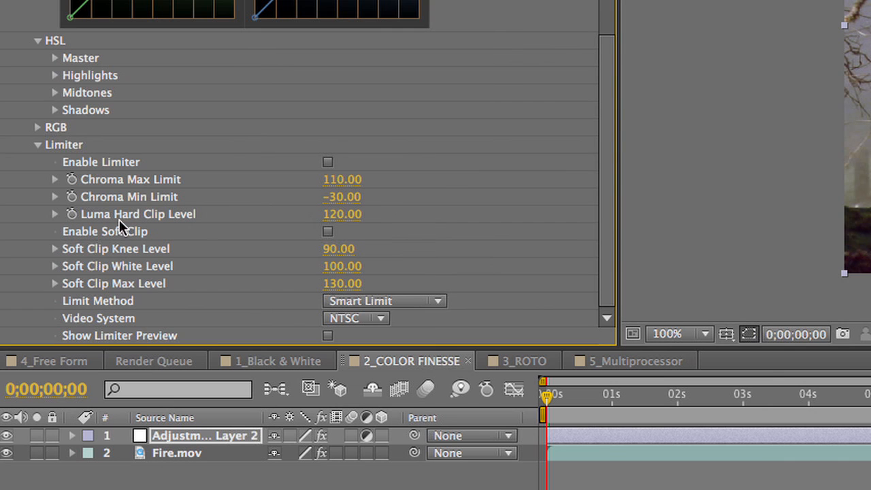
pyautogui.moveTo(353, 310)
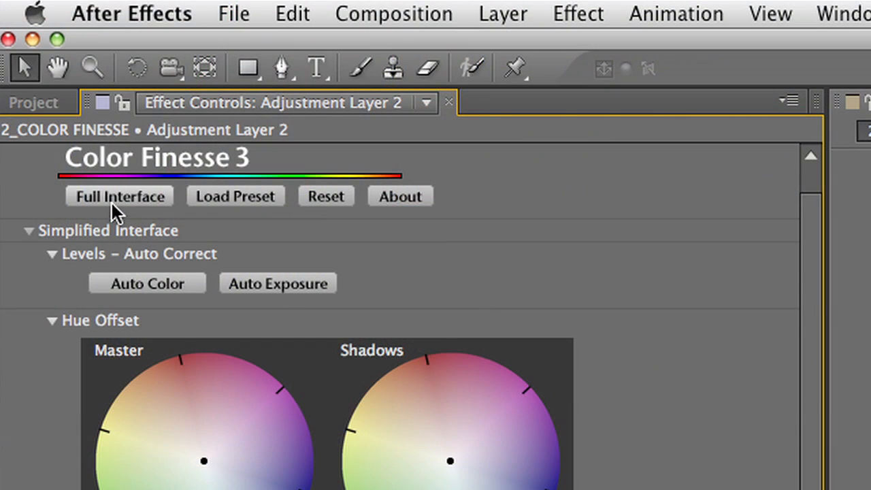
pyautogui.click(119, 196)
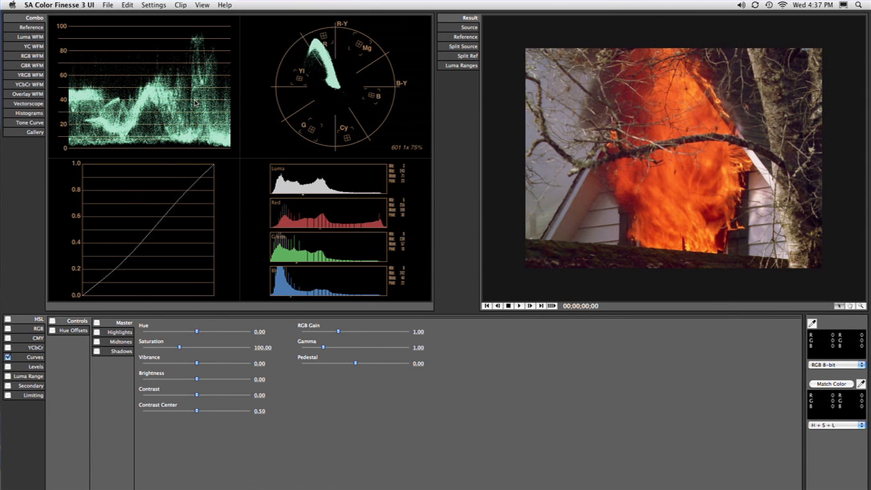
# Show the Luma WFM, GBR WFM, Vectorscope and Histogram scopes in turn.
pyautogui.click(32, 27)
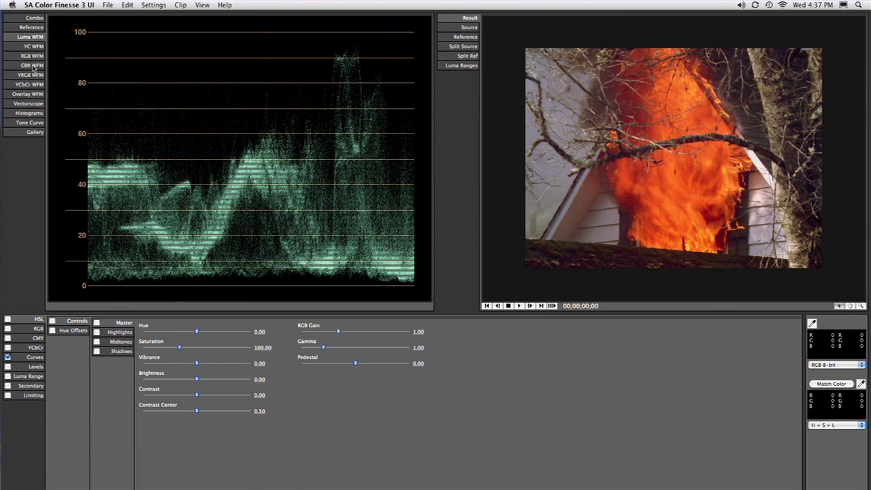
pyautogui.click(32, 56)
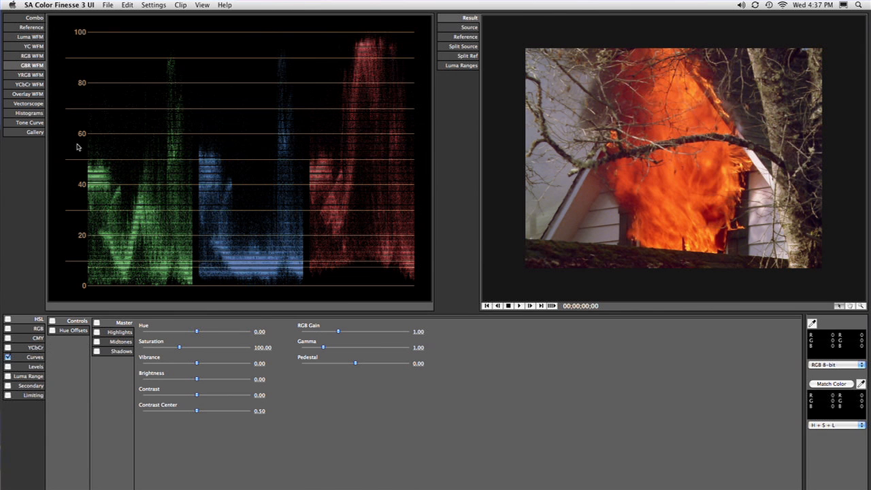
pyautogui.click(28, 103)
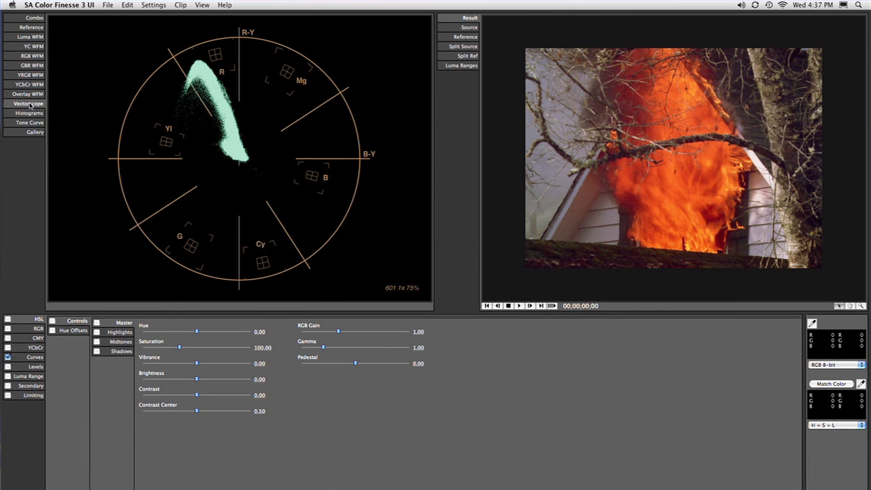
pyautogui.click(29, 113)
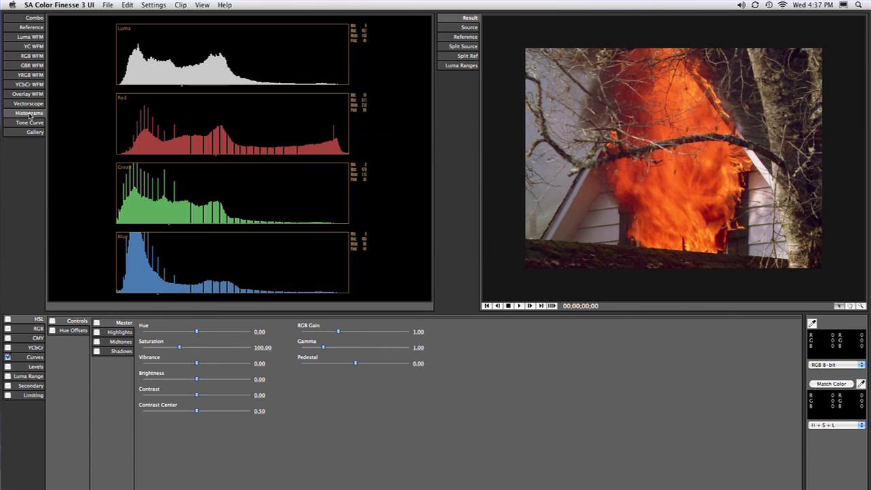